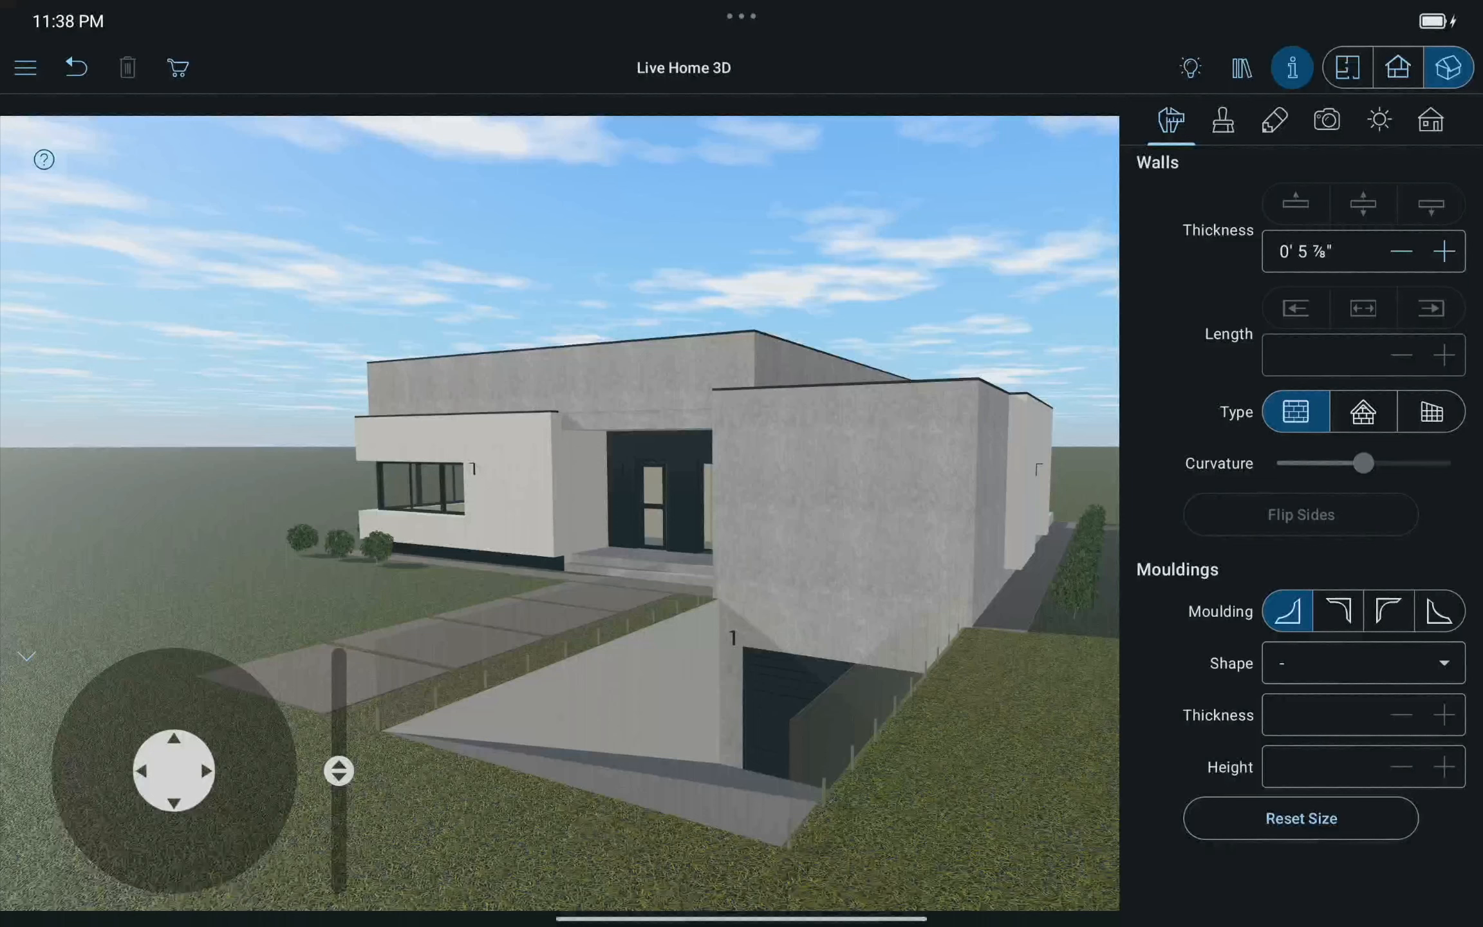
Switch the house view from 3D to the 2D floor plan.
left_click(1349, 67)
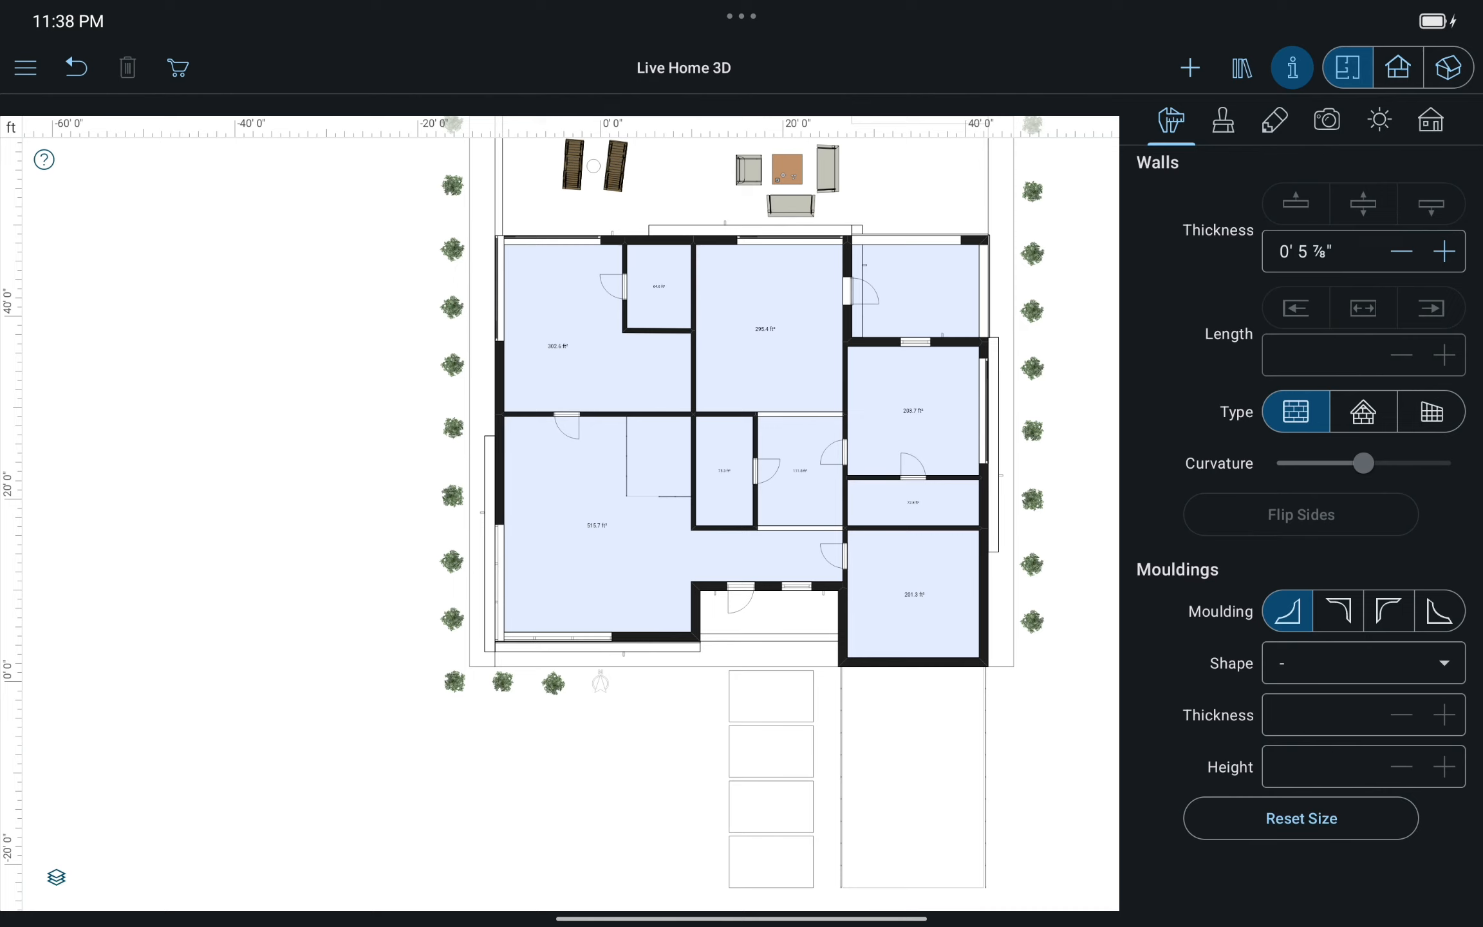
Select the bottom wall of the lower-right garage room and show its elevation.
left_click(915, 593)
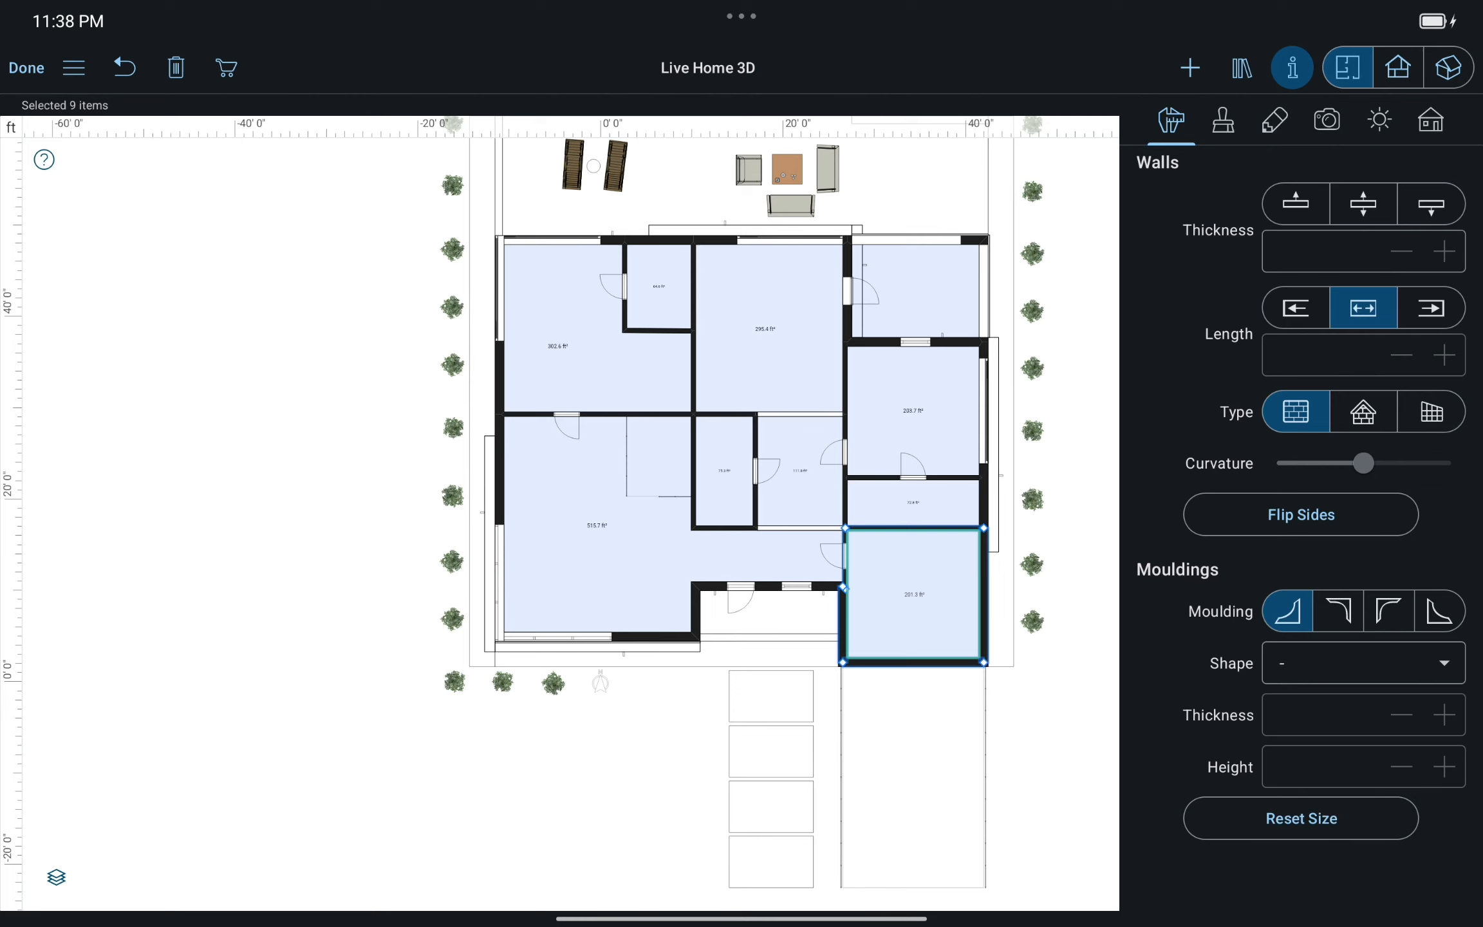
left_click(913, 663)
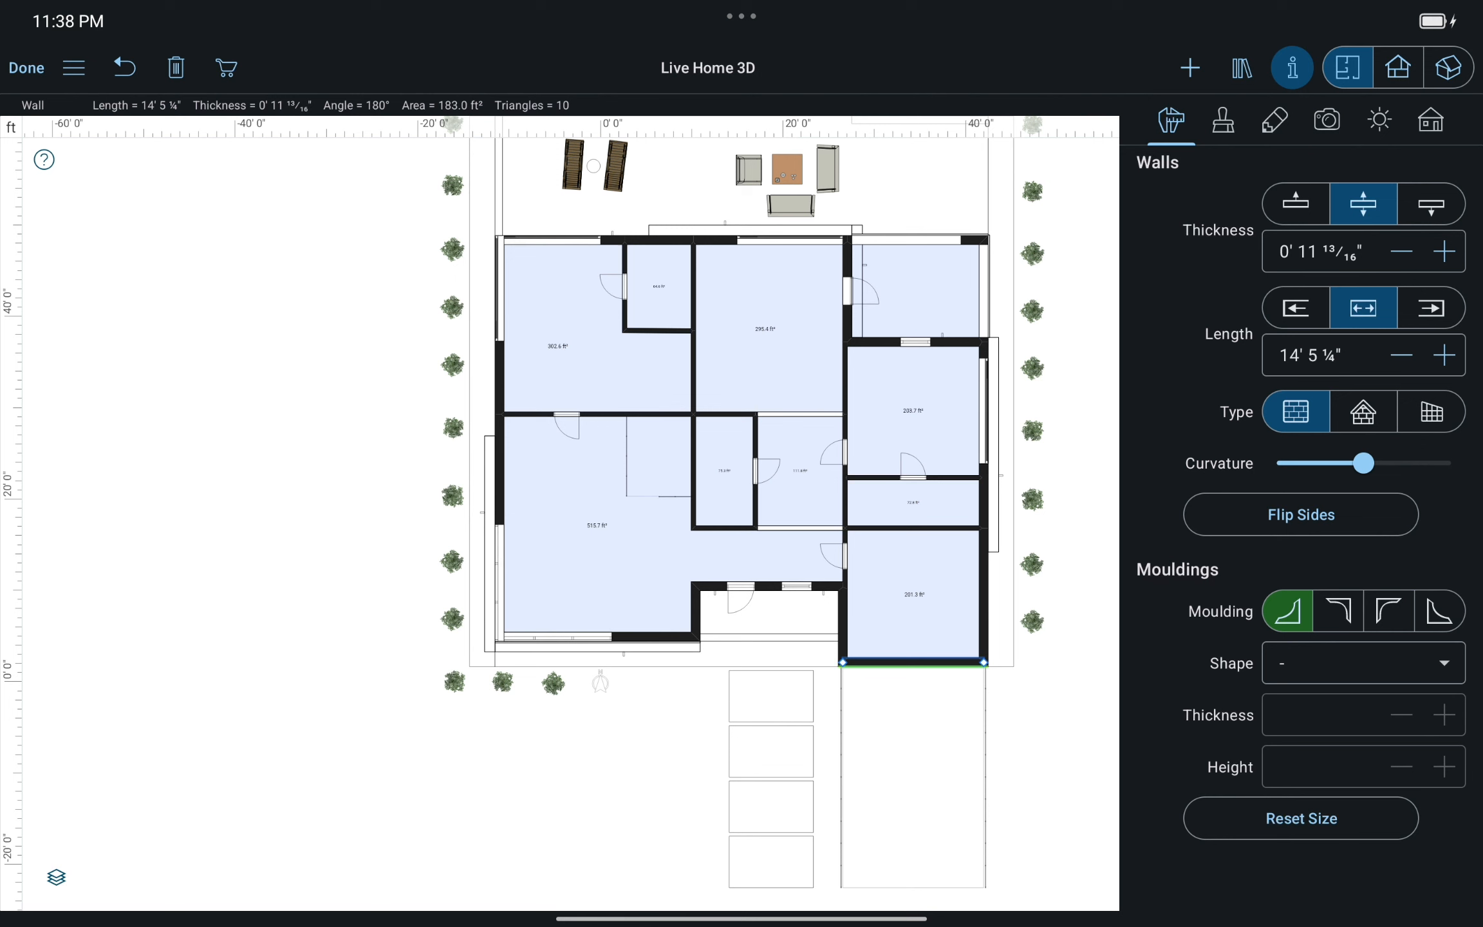
left_click(1398, 67)
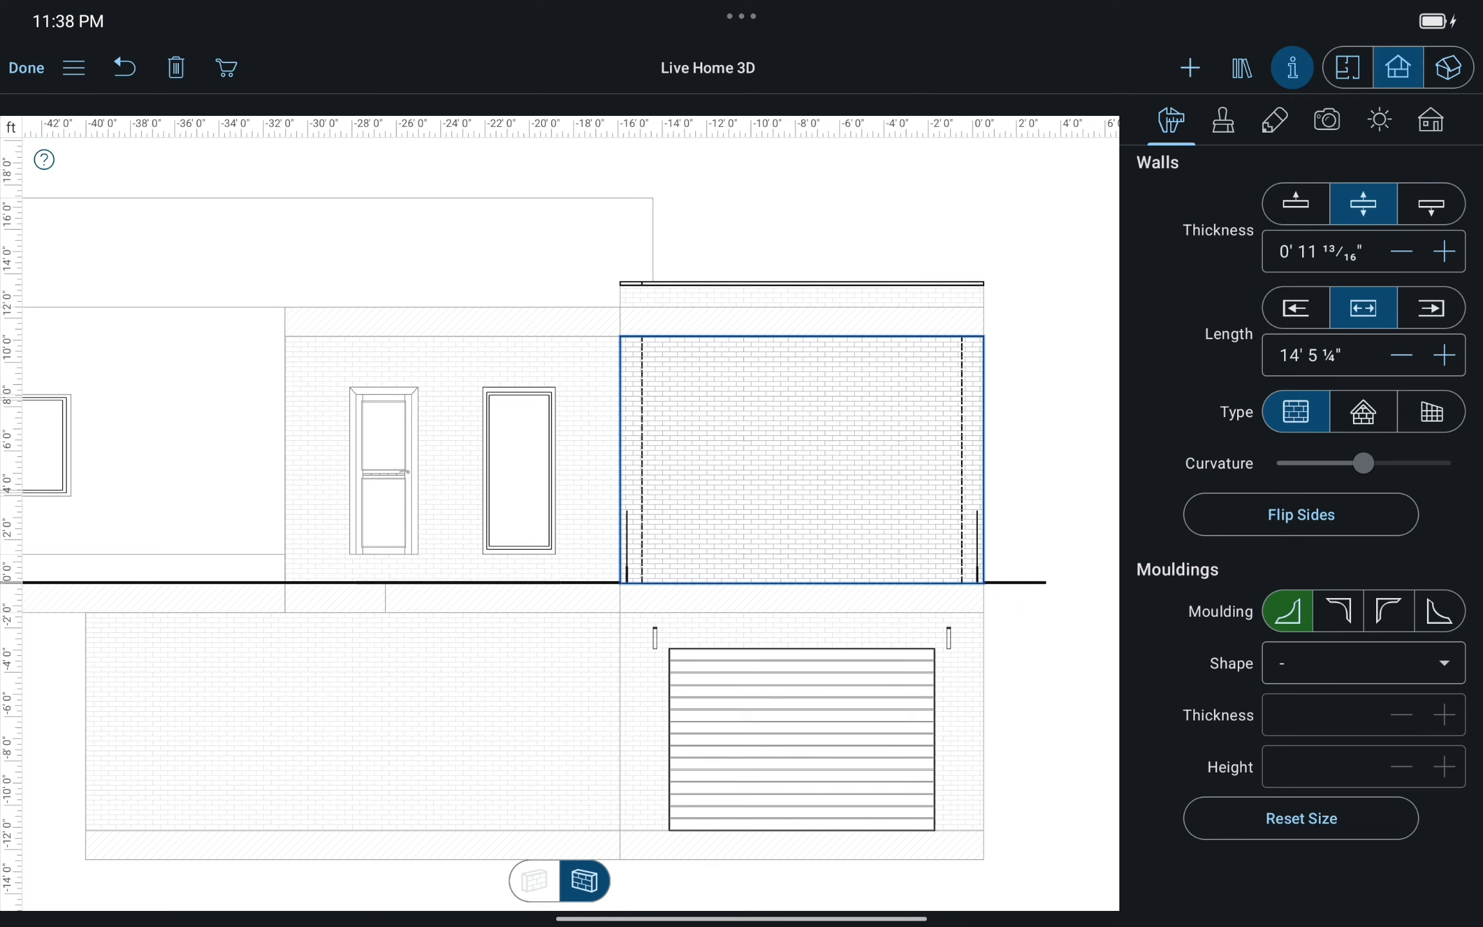
Show the Building objects palette of wall panels, niches and openings.
left_click(1191, 66)
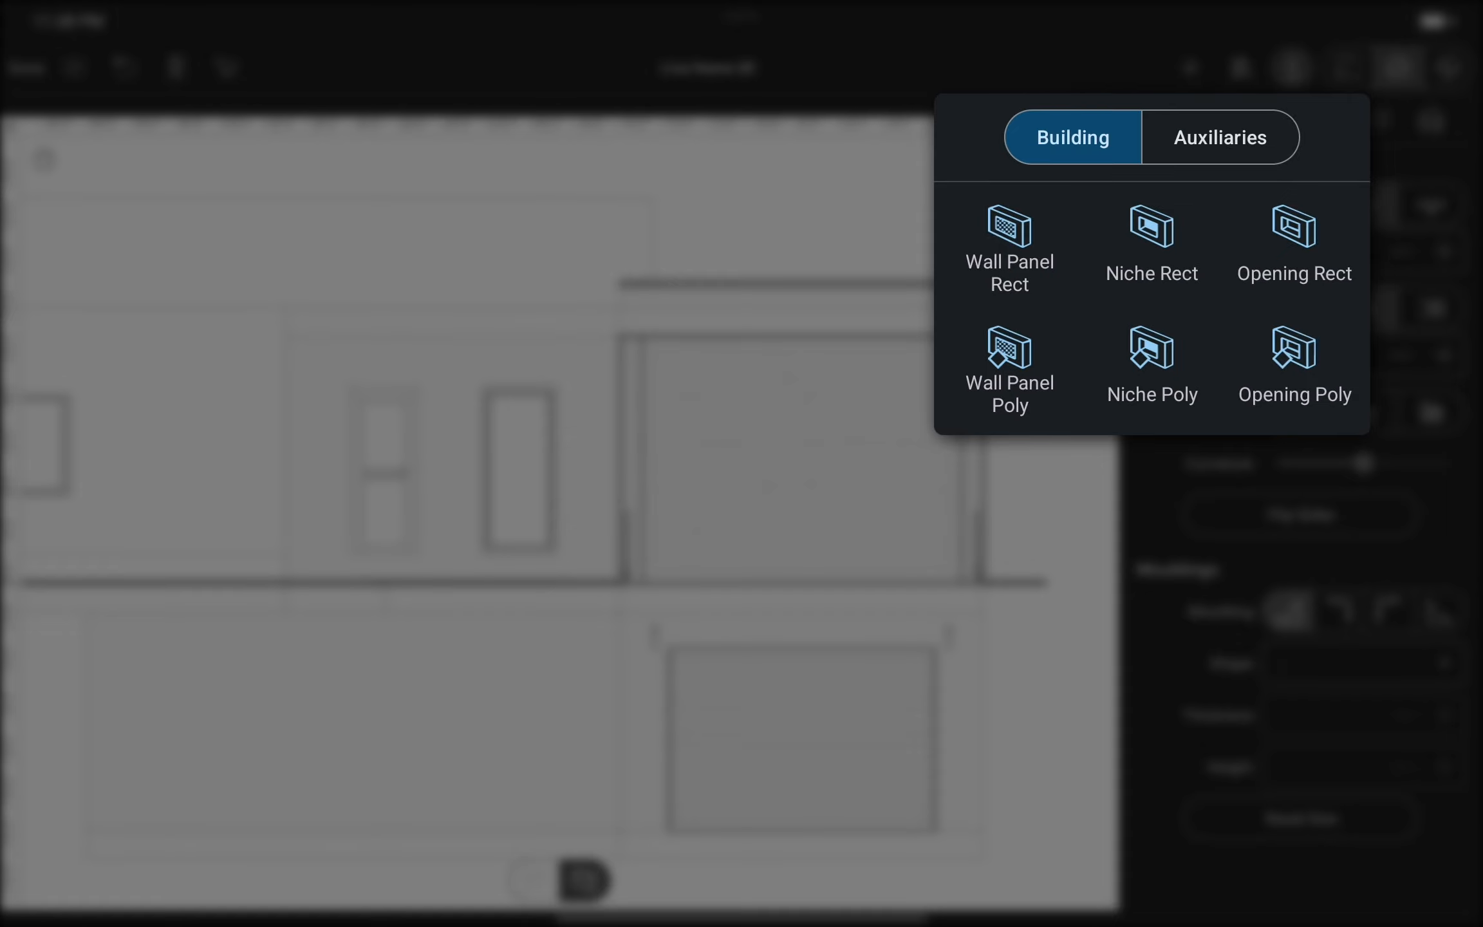
Add a rectangular opening about 5' 10" wide and 4' 8" high.
left_click(1220, 137)
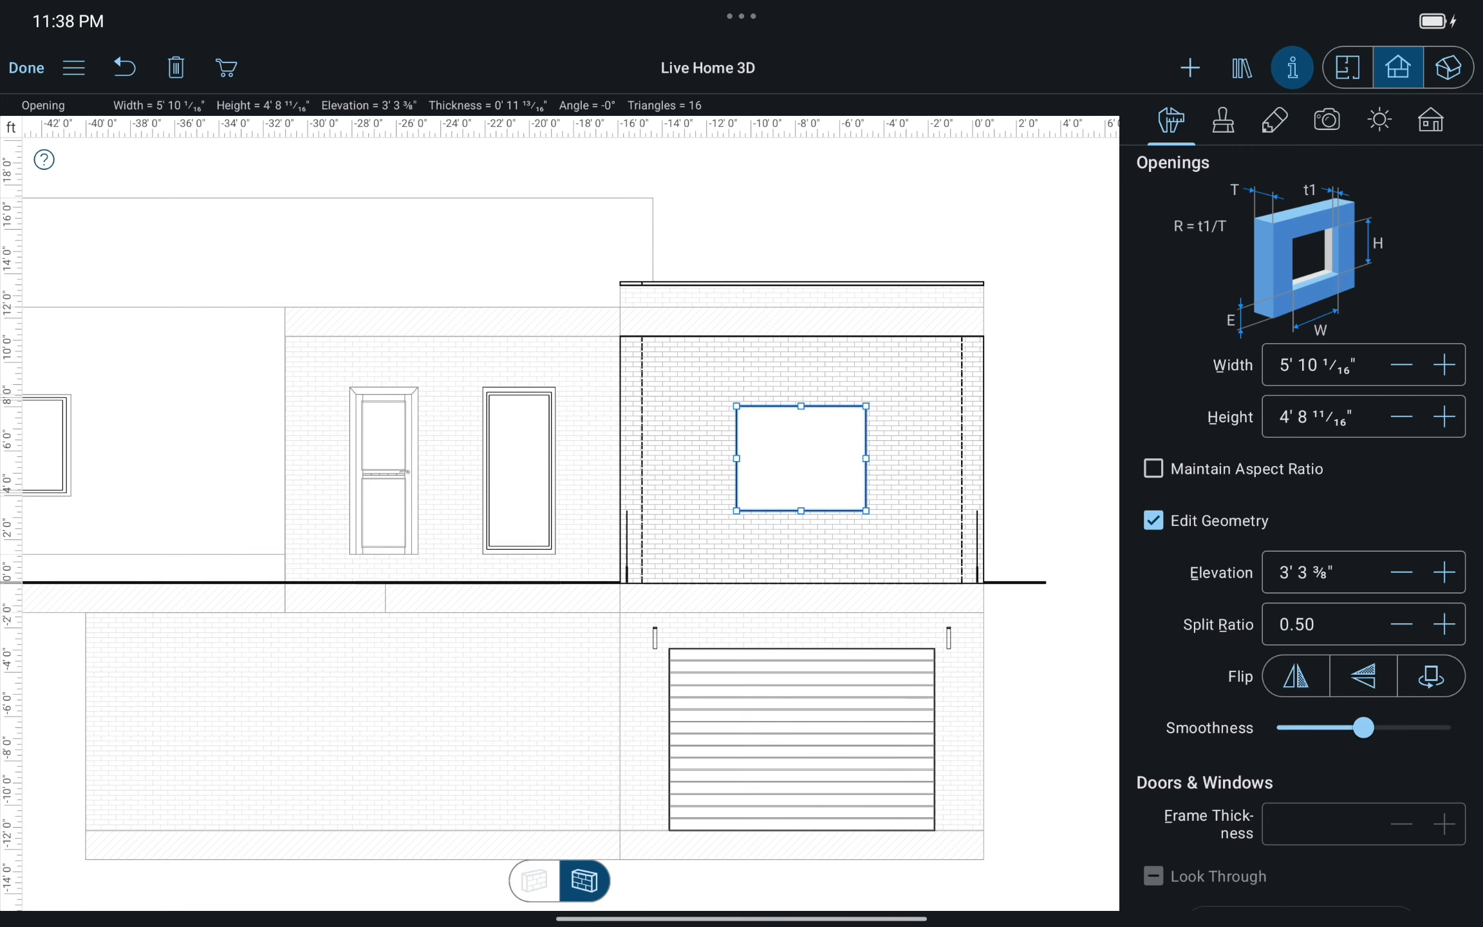
Move the elevation view to a plain brick wall.
left_click_drag(862, 504, 845, 554)
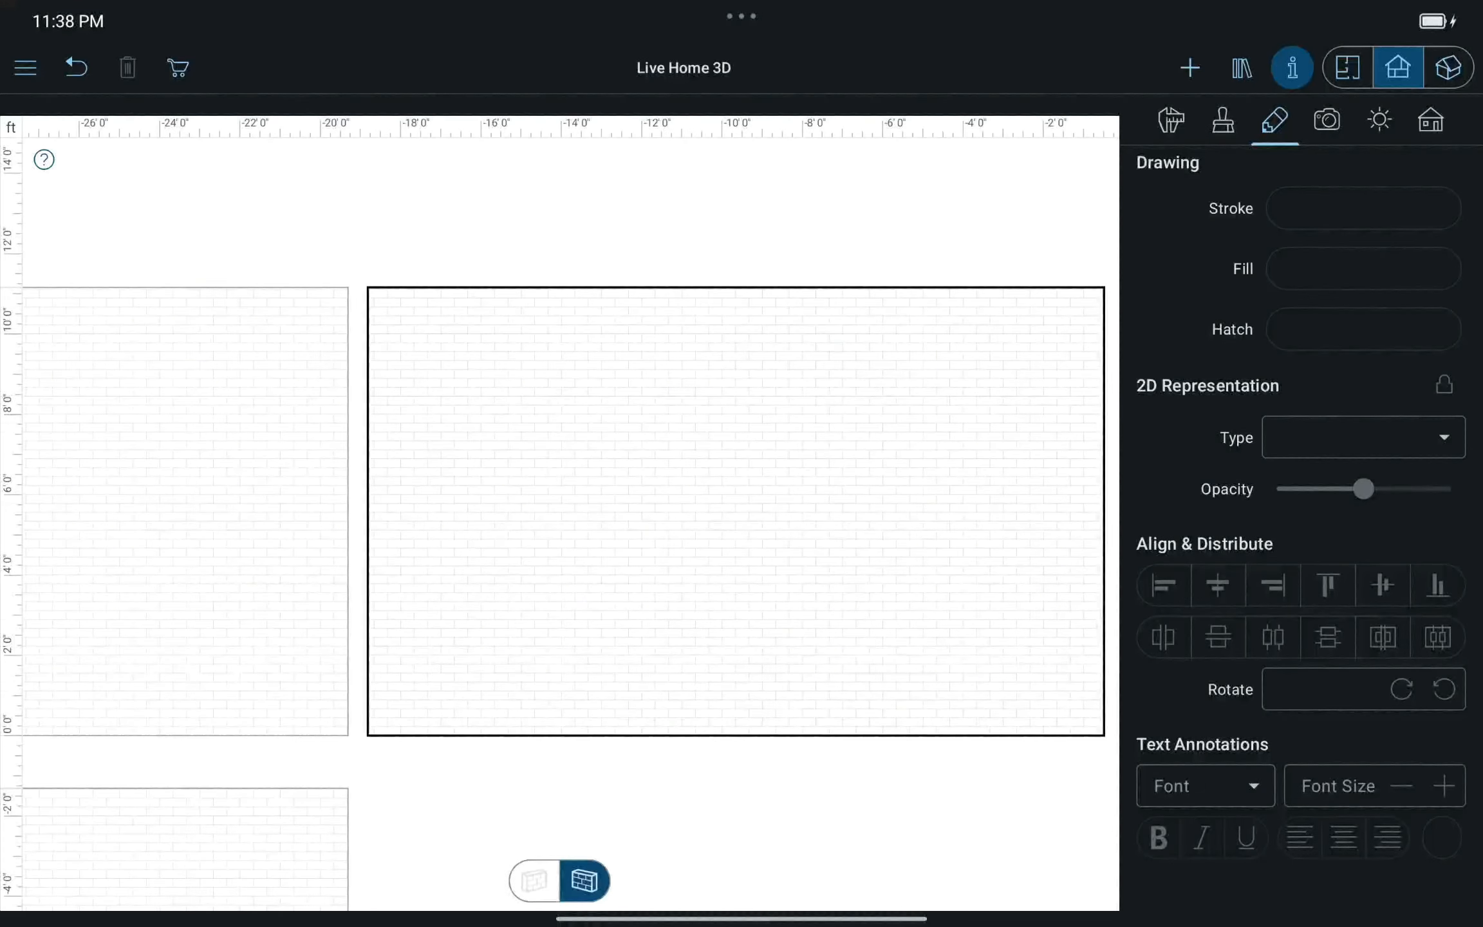
Turn on Show Adjacent Furniture for elevation views in the 2D settings.
left_click(25, 67)
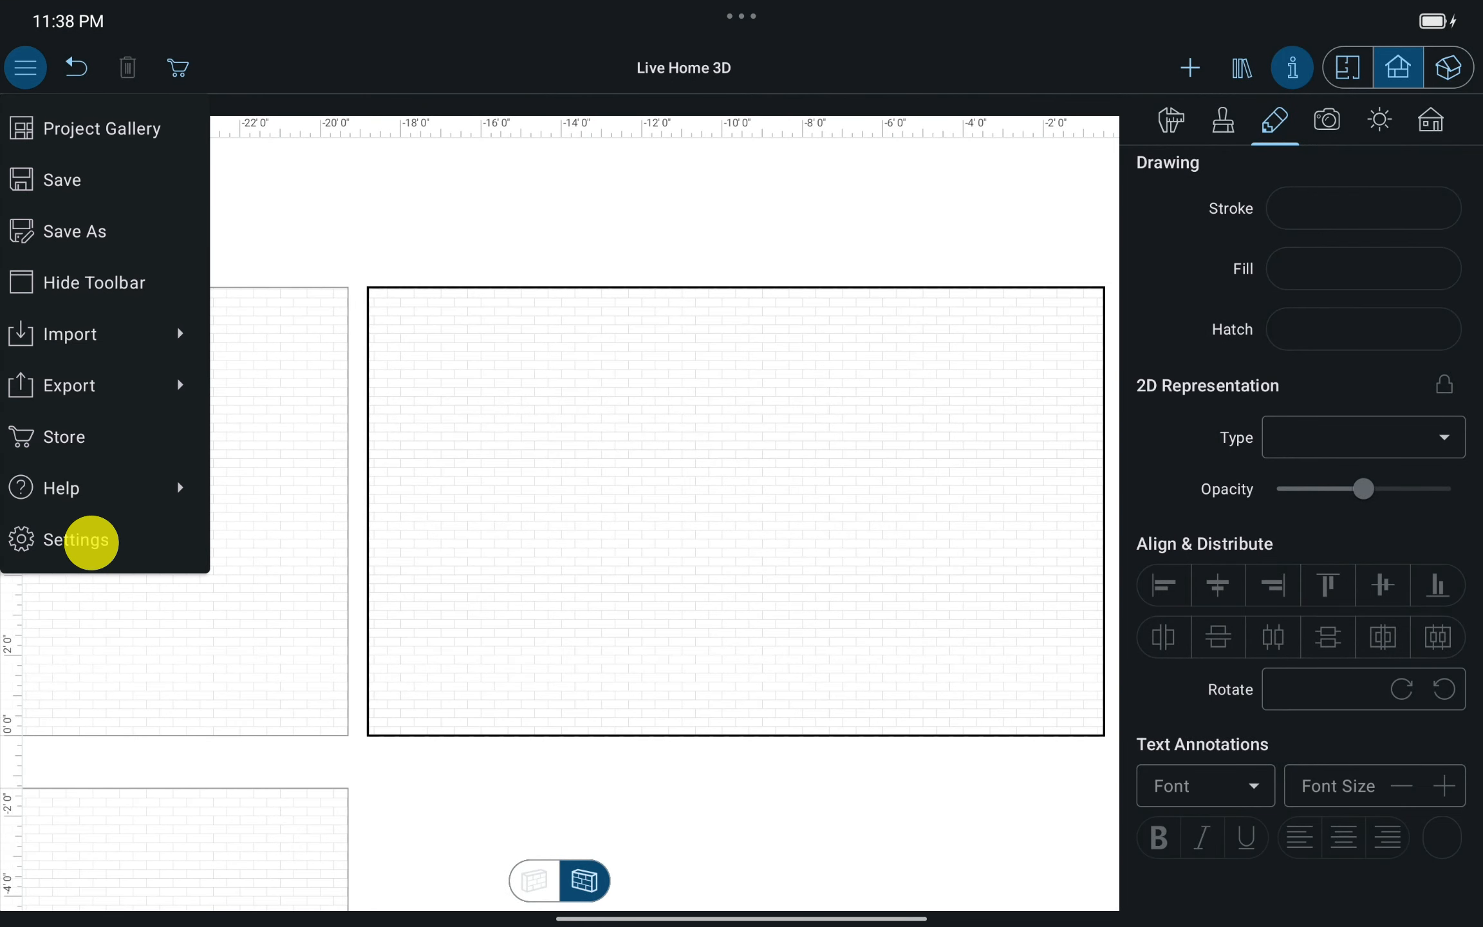
left_click(77, 540)
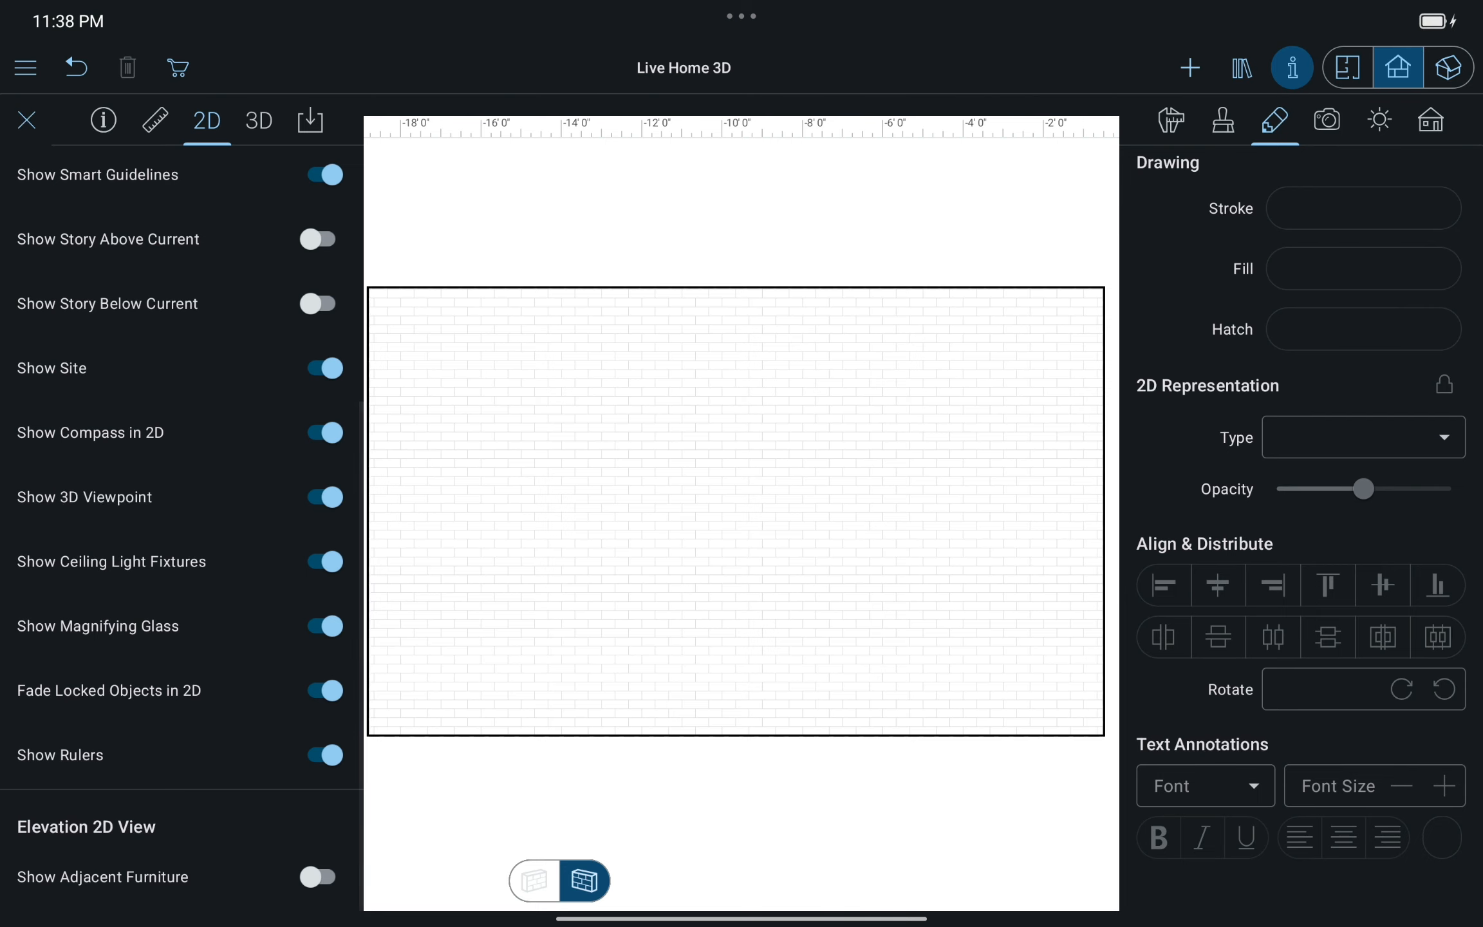
left_click(322, 877)
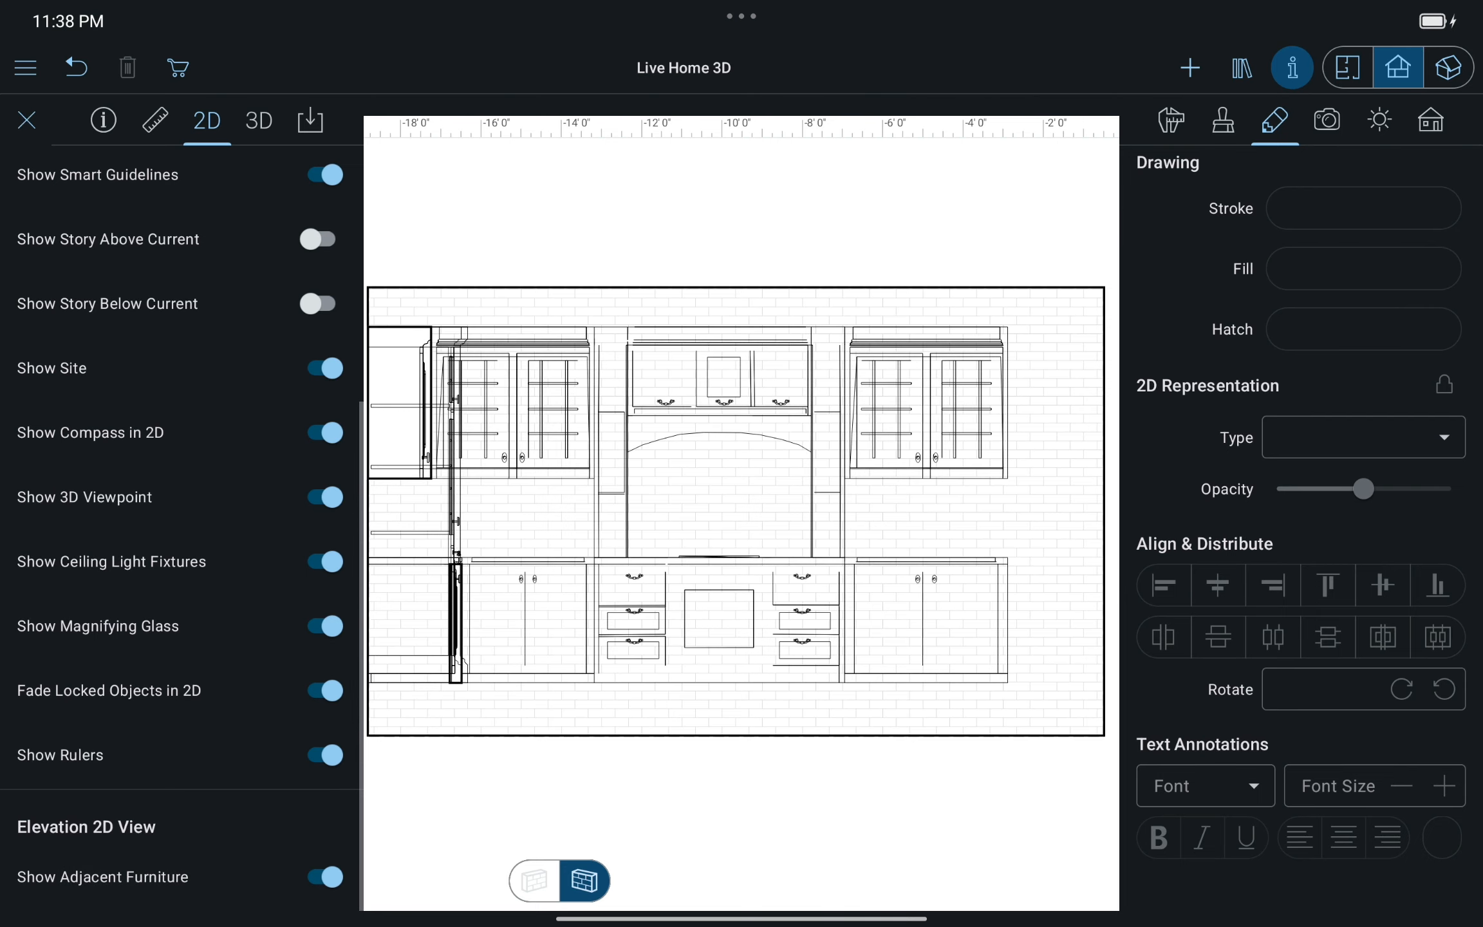
left_click(1444, 64)
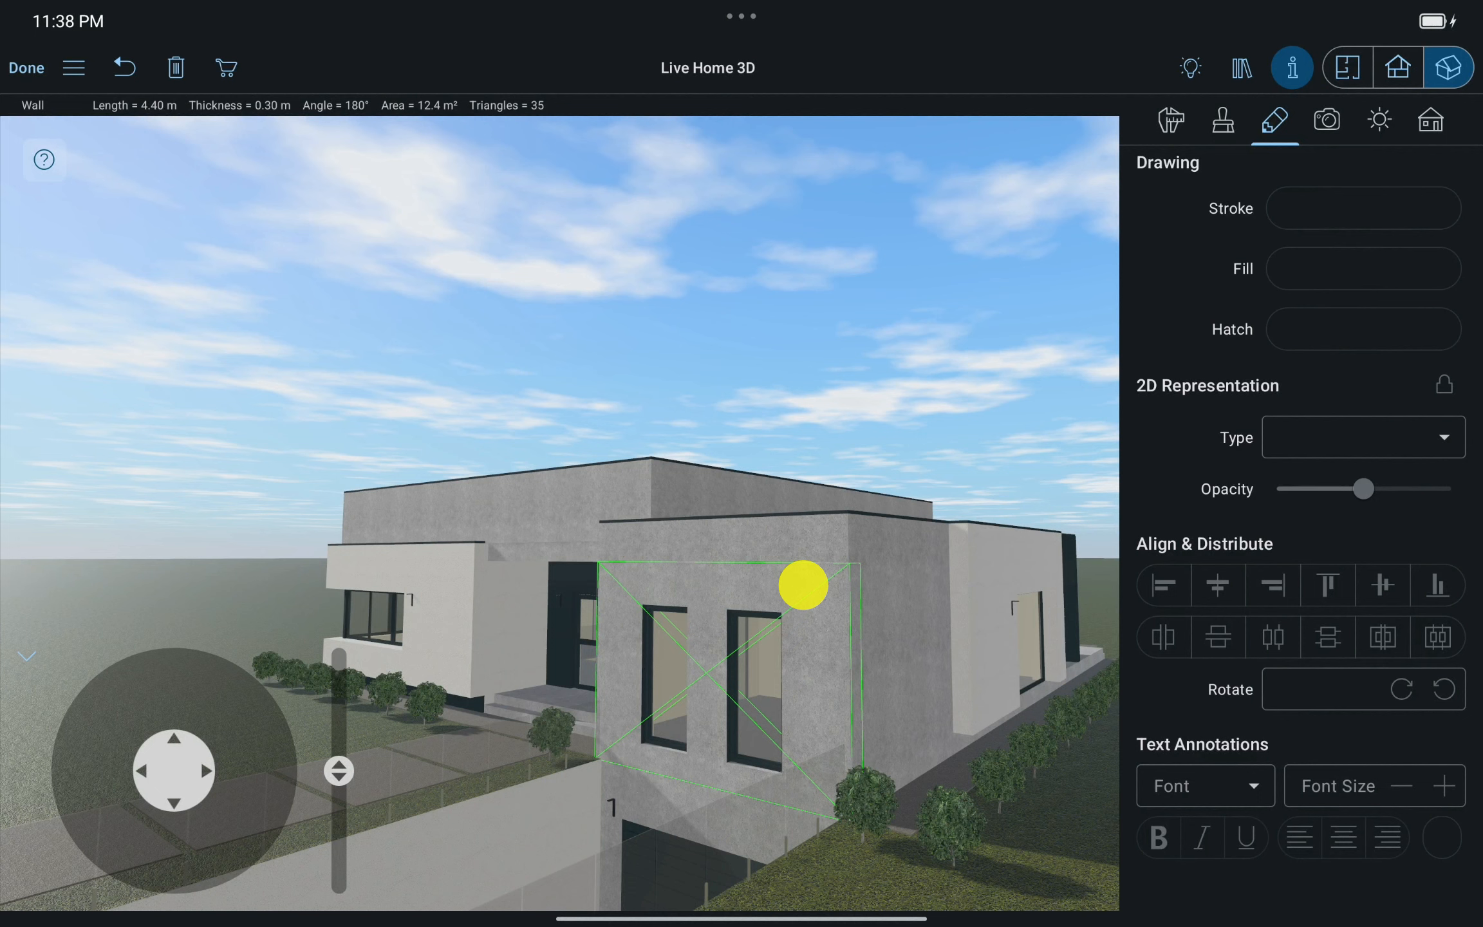
Show more actions for the selected two-window front wall in 3D.
left_click(801, 591)
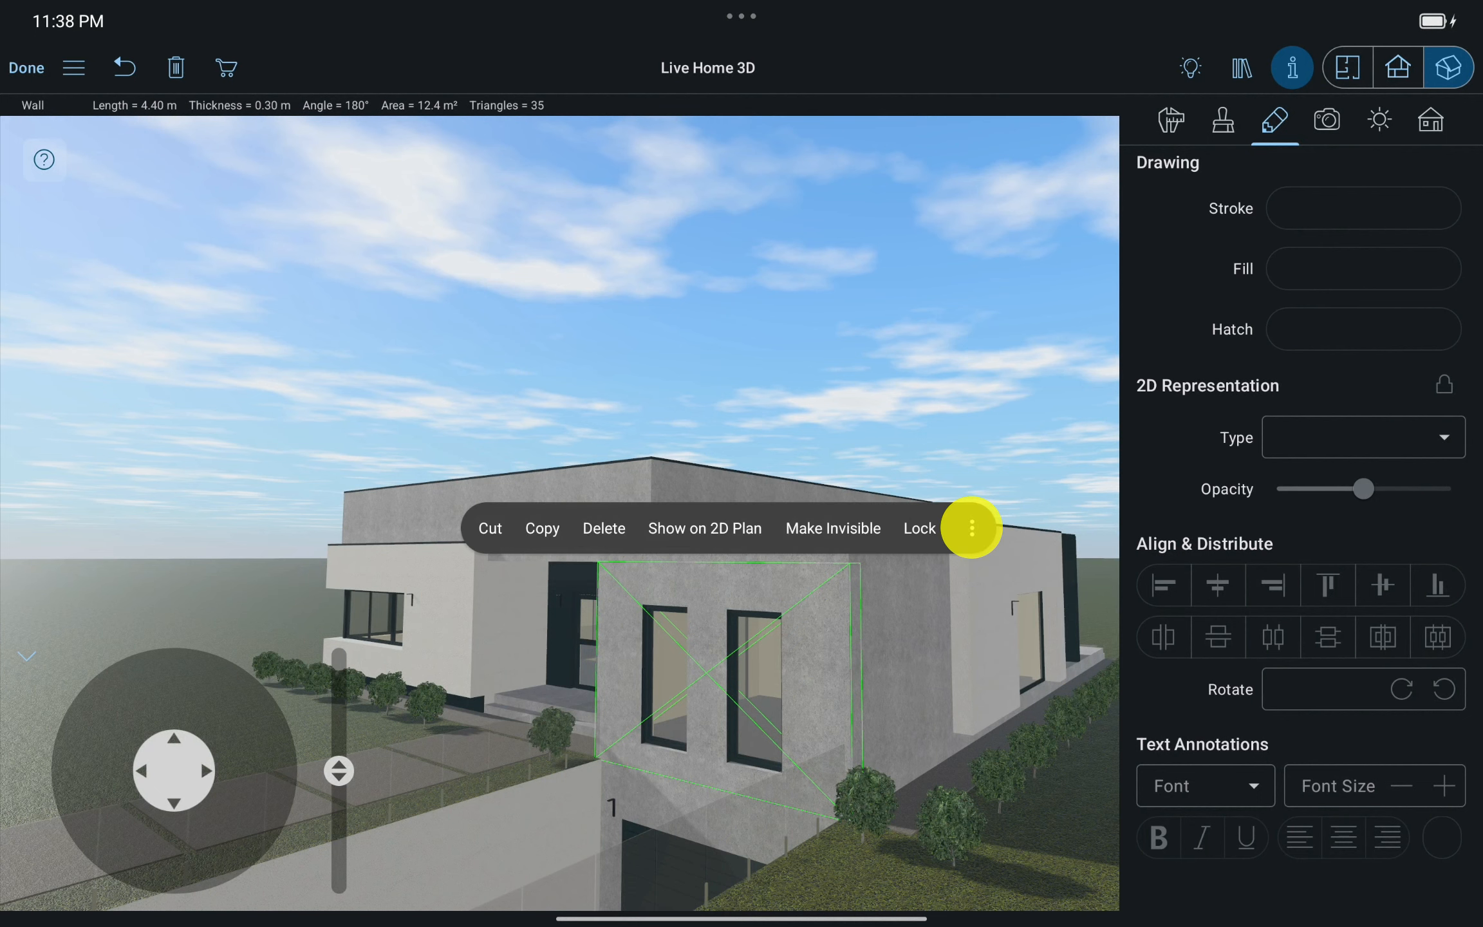